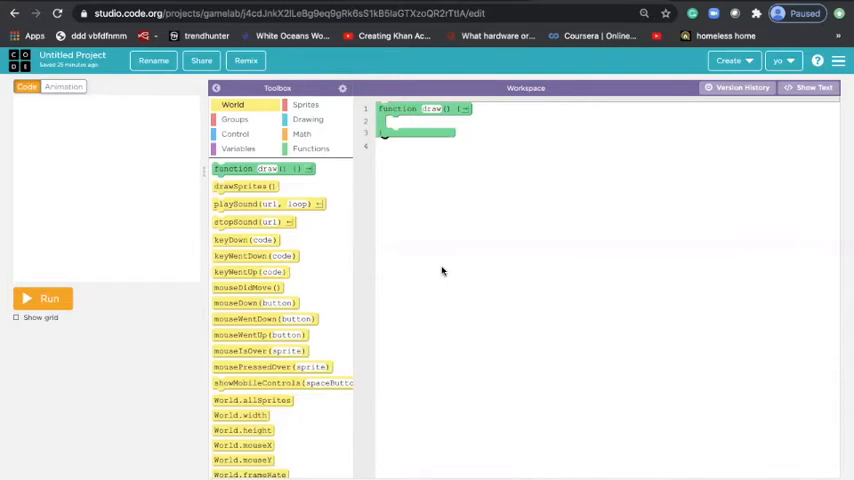
# - Create a new Game Lab project and view its empty animations list
pyautogui.click(730, 61)
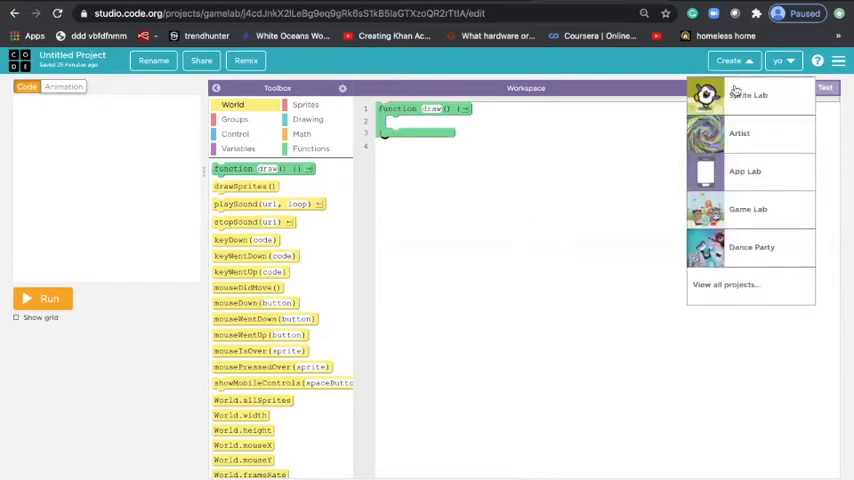
pyautogui.click(747, 209)
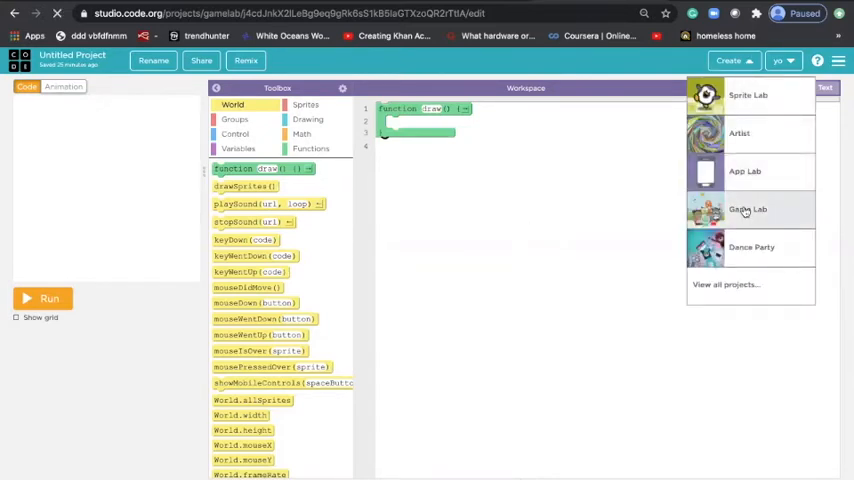
pyautogui.click(747, 209)
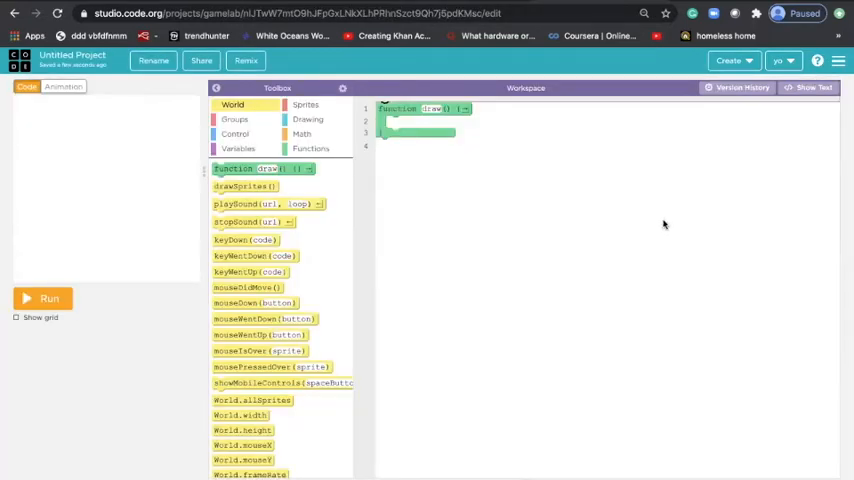
pyautogui.click(63, 86)
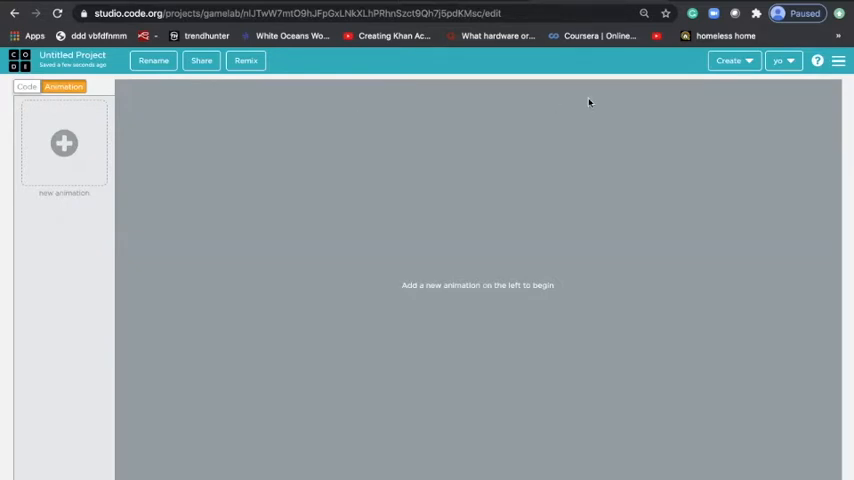
pyautogui.moveTo(470, 103)
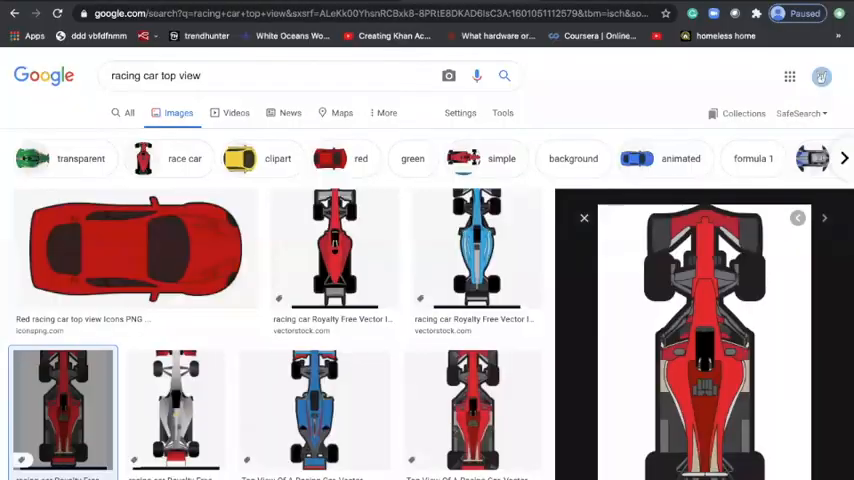
# - Search Google Images for 'racing car top view' and preview the blue and red cars
pyautogui.click(200, 75)
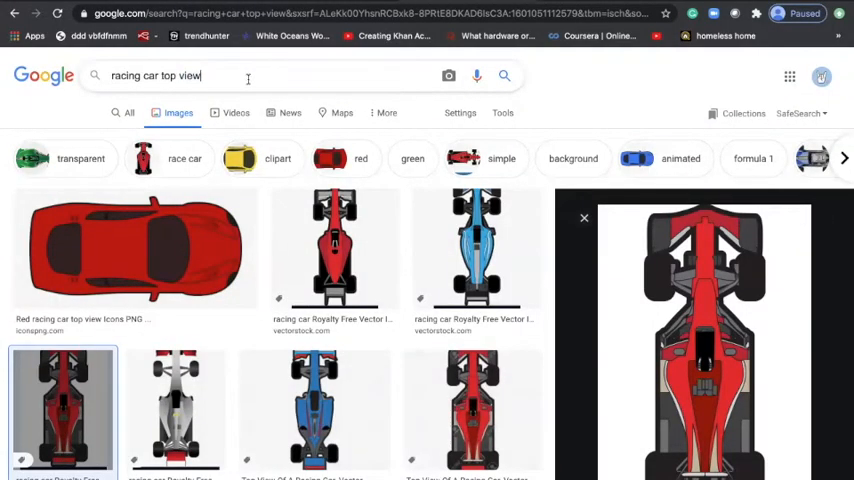
pyautogui.click(584, 217)
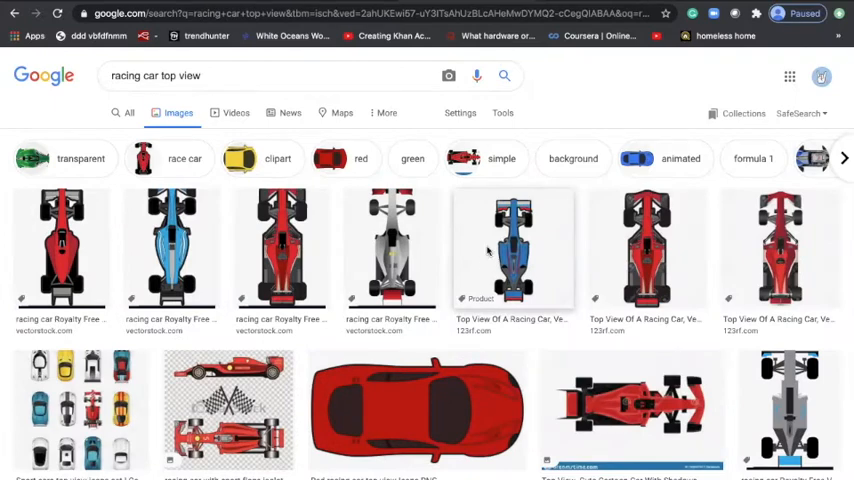
pyautogui.click(512, 248)
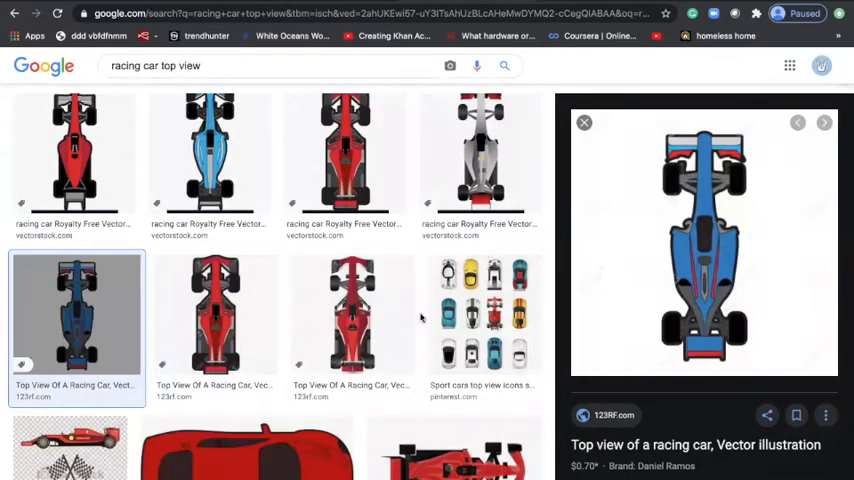
pyautogui.click(351, 315)
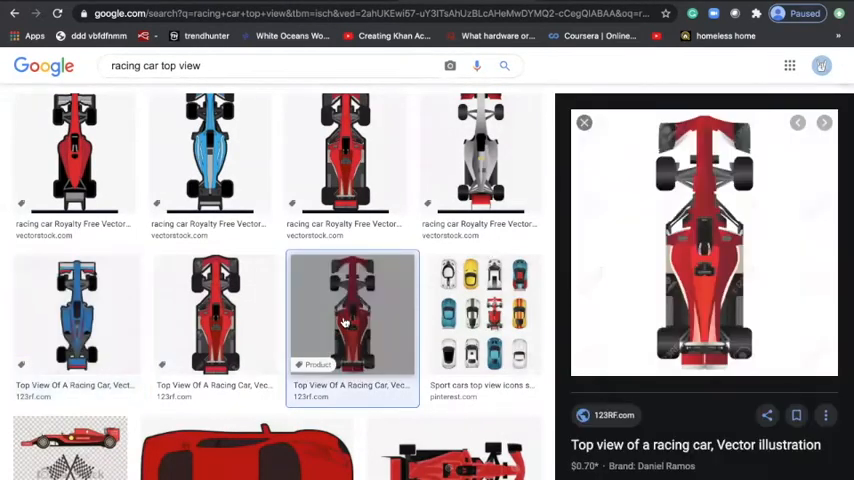
pyautogui.click(247, 395)
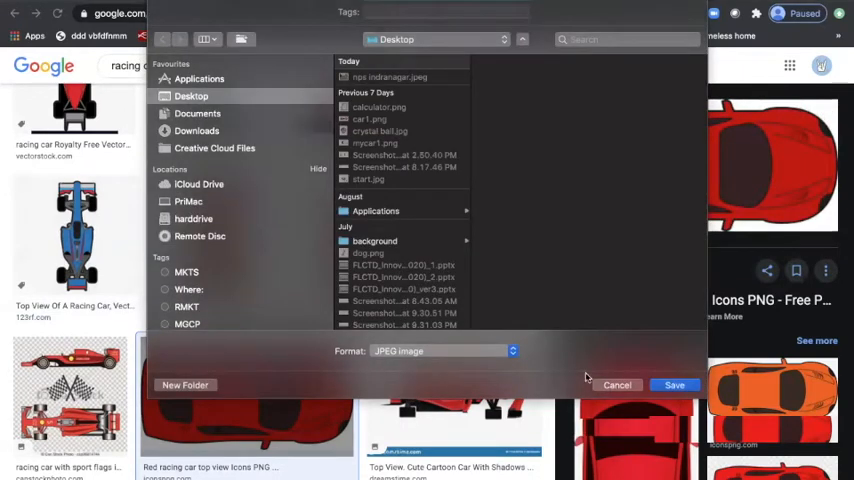
# - Save the first top-view car image to the Desktop
pyautogui.click(617, 385)
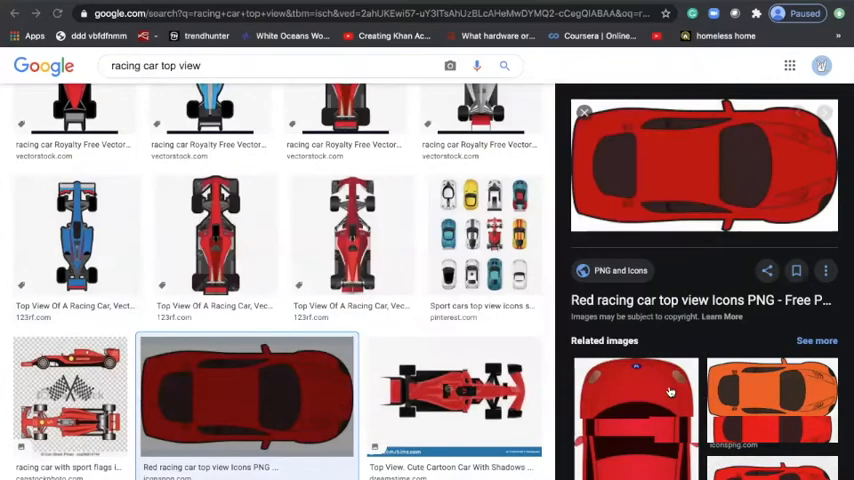
pyautogui.scroll(-3)
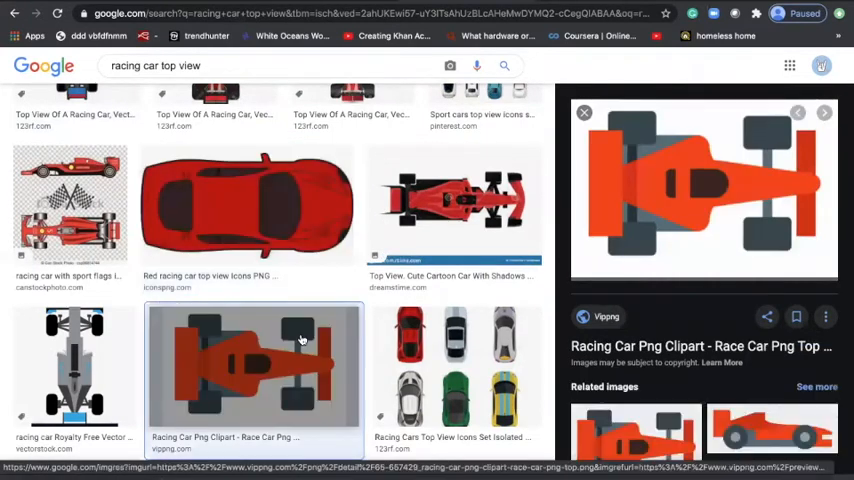
pyautogui.rightClick(704, 185)
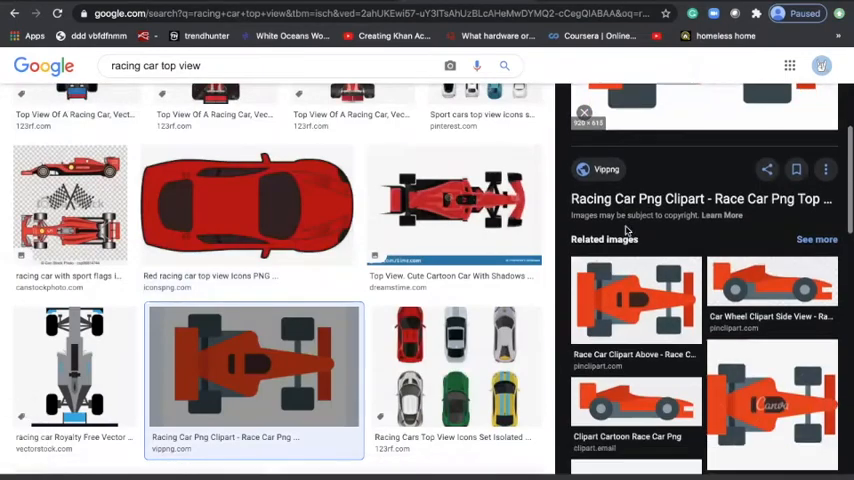
# - Find the red sports car clipart and save it to the Desktop with Save Image As
pyautogui.scroll(-3)
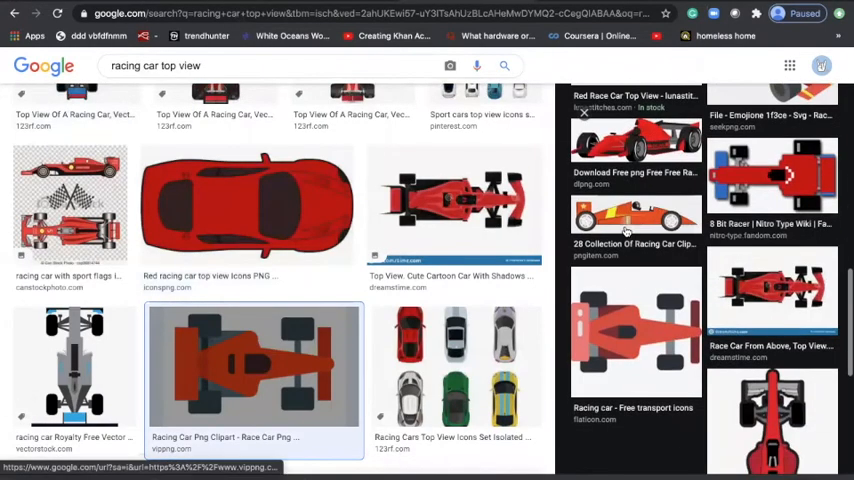
pyautogui.scroll(-3)
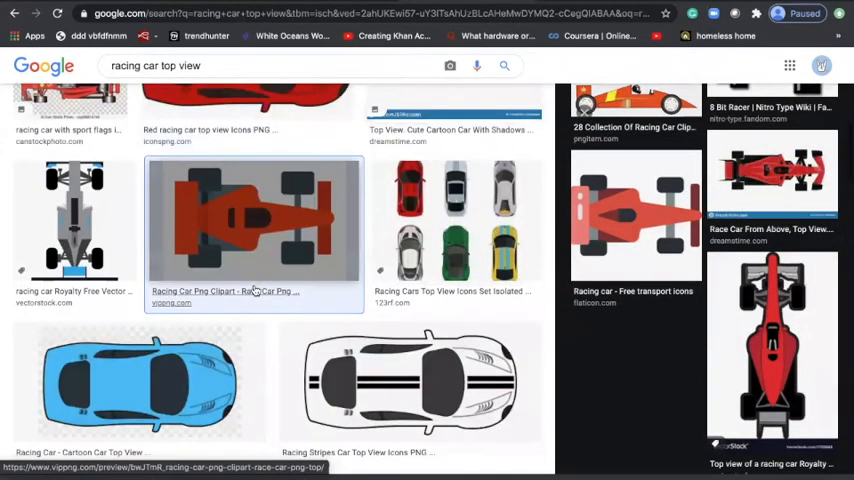
pyautogui.scroll(-3)
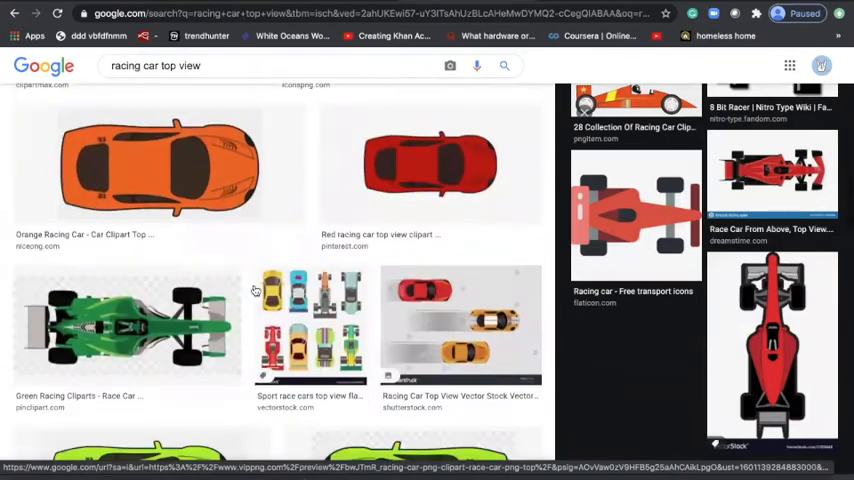
pyautogui.click(428, 165)
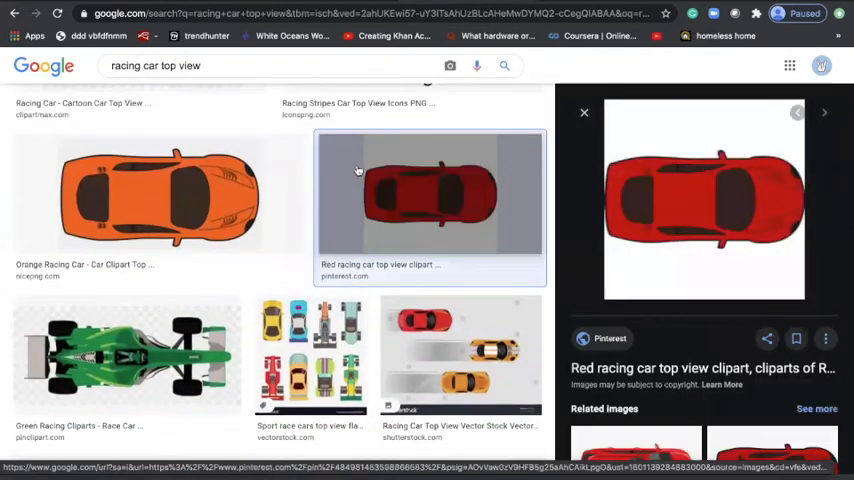
pyautogui.rightClick(703, 197)
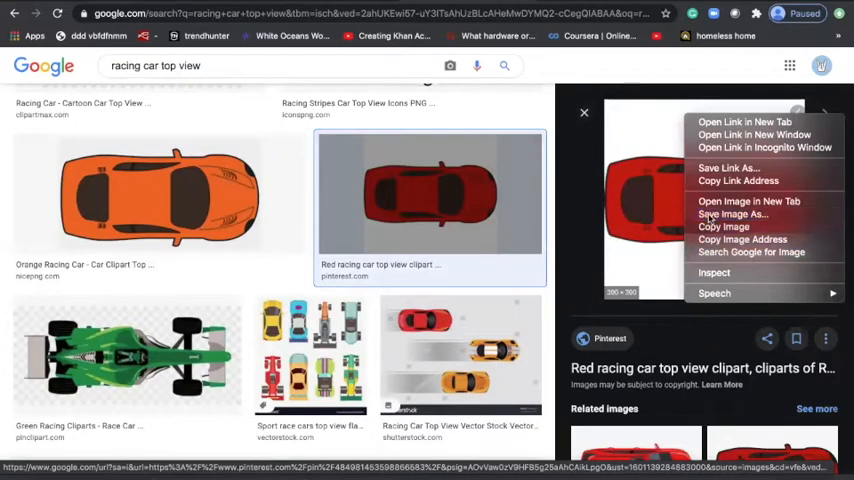
pyautogui.click(733, 214)
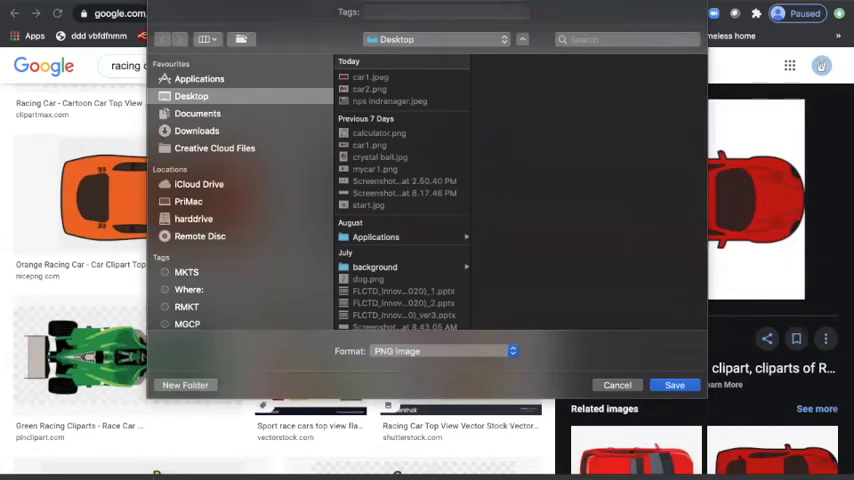
pyautogui.click(617, 384)
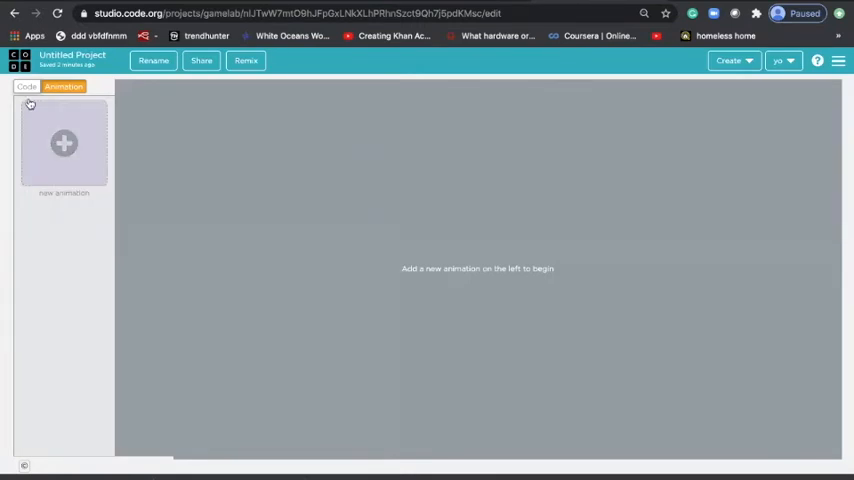
# - Upload car2.png from the Desktop as a new animation
pyautogui.click(63, 143)
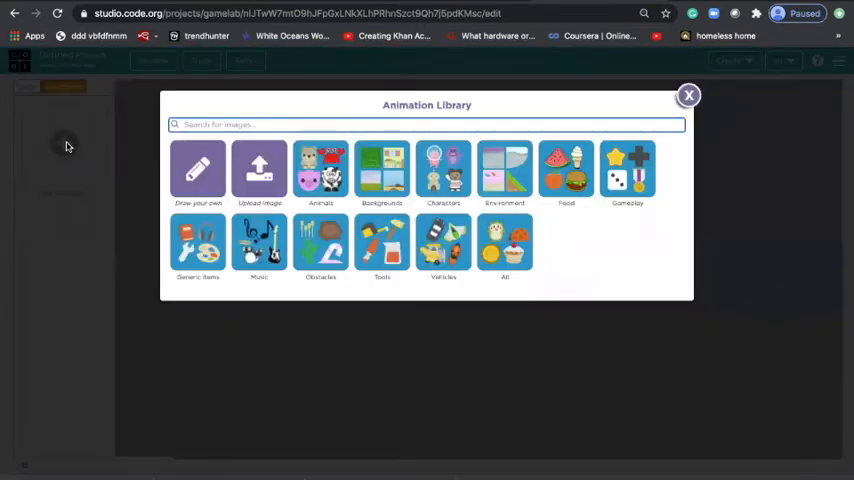
pyautogui.click(259, 170)
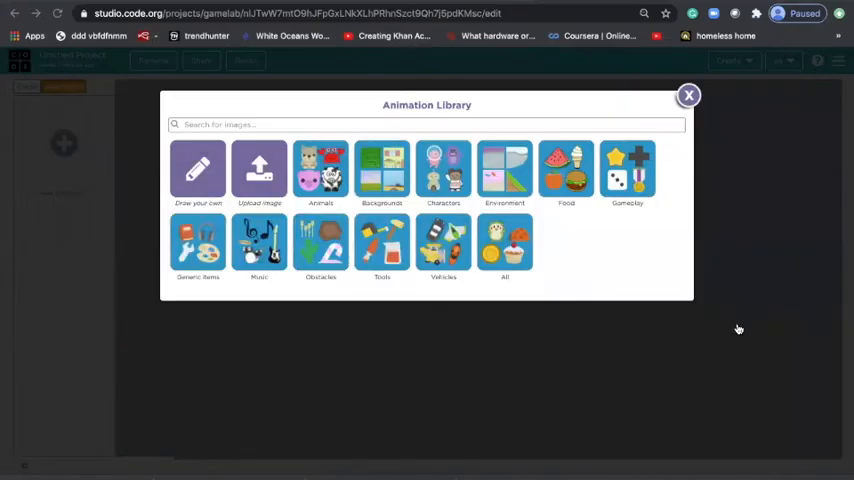
pyautogui.click(688, 95)
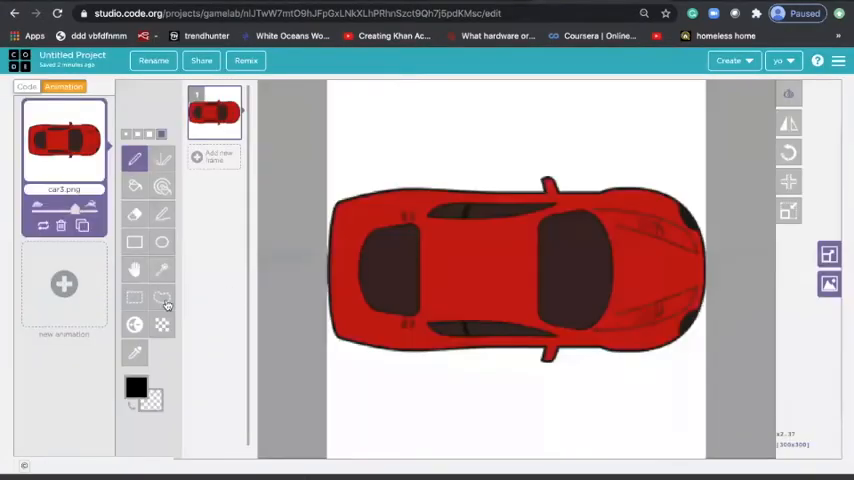
pyautogui.click(63, 284)
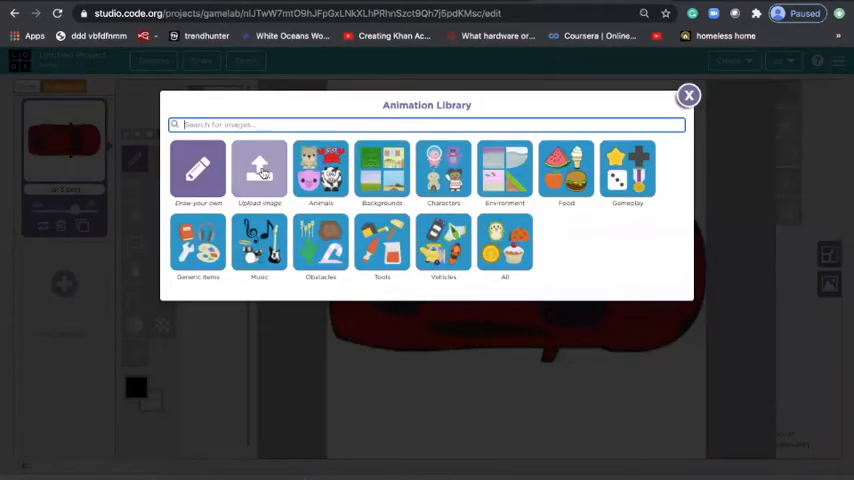
pyautogui.click(259, 170)
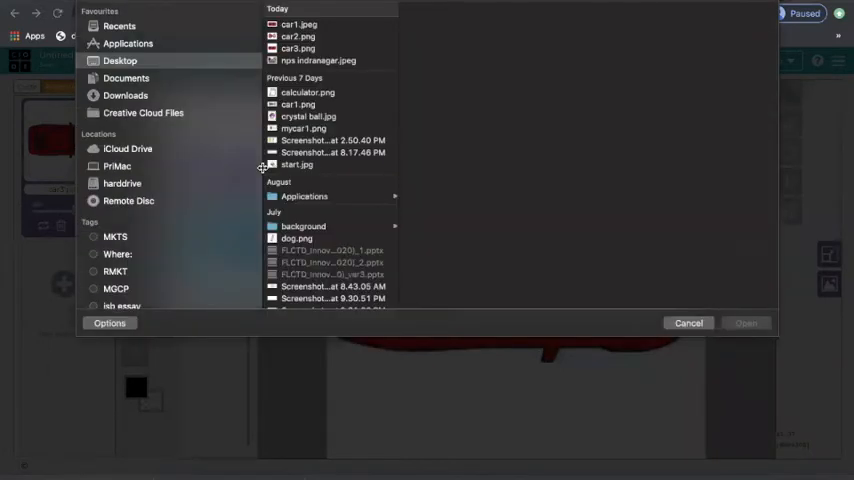
pyautogui.click(298, 36)
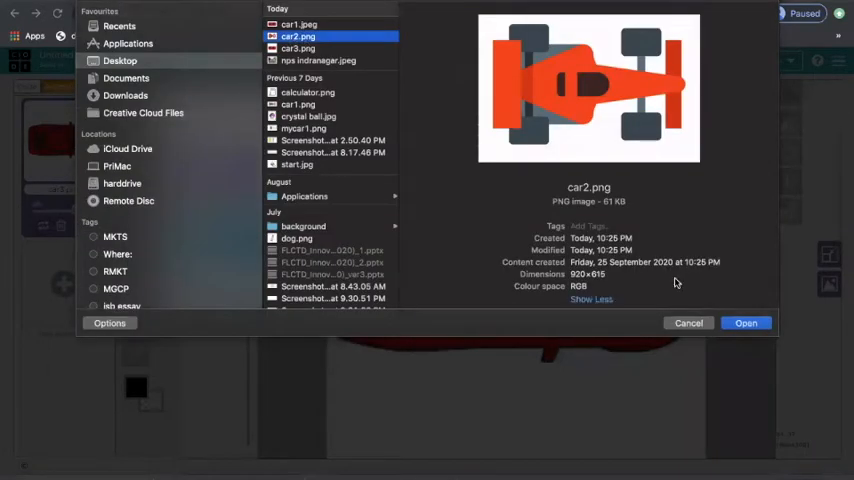
pyautogui.click(746, 322)
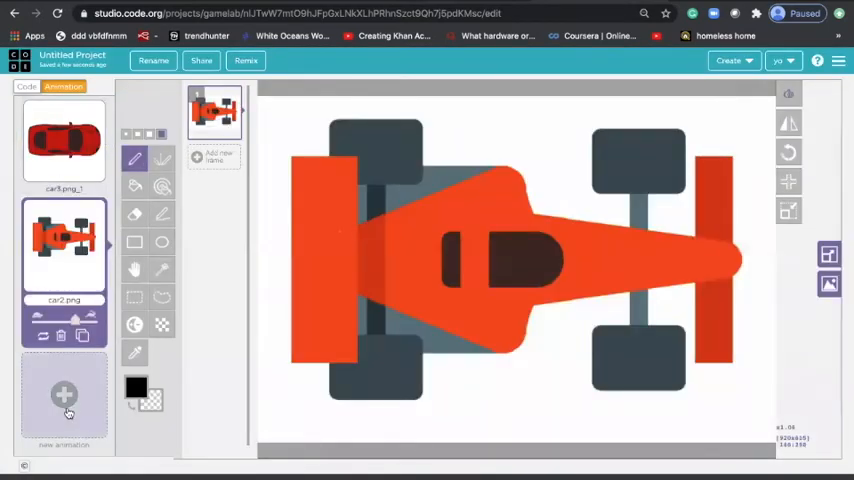
# - Upload car1.jpeg as a third animation and switch to the code workspace
pyautogui.click(63, 395)
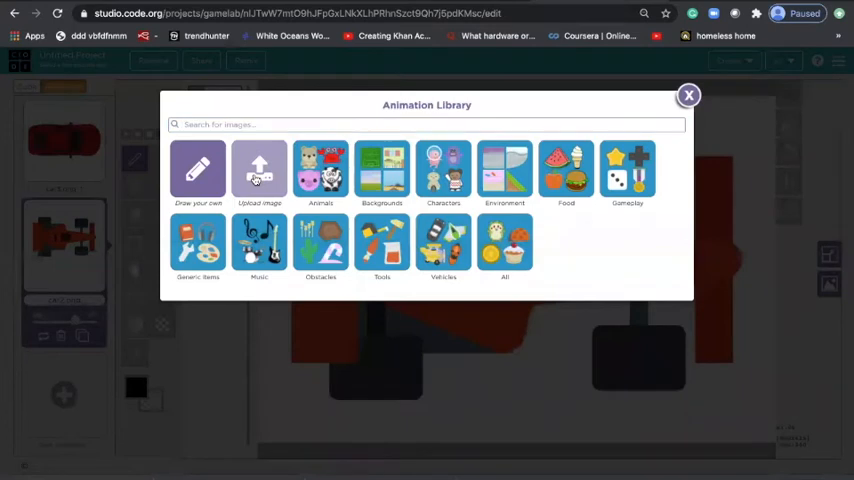
pyautogui.click(259, 170)
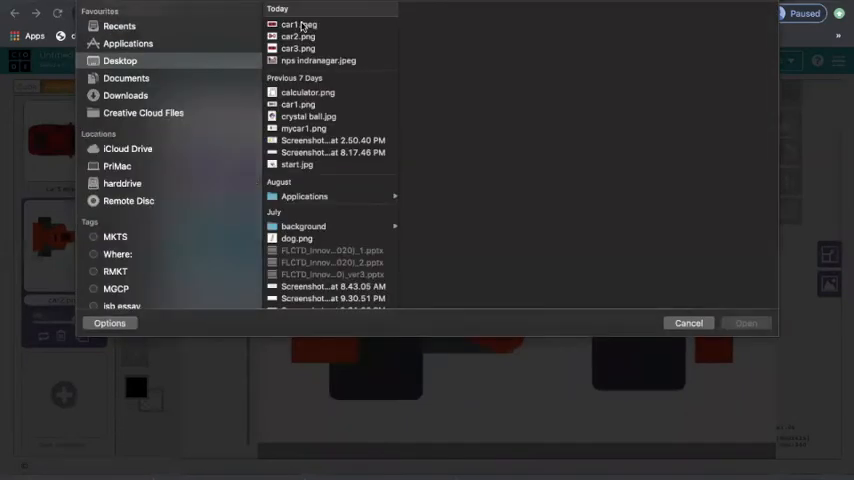
pyautogui.click(298, 24)
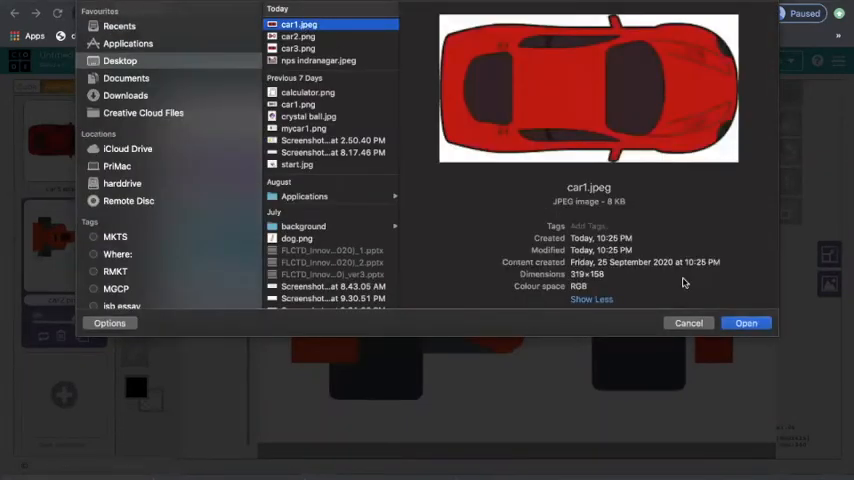
pyautogui.click(746, 323)
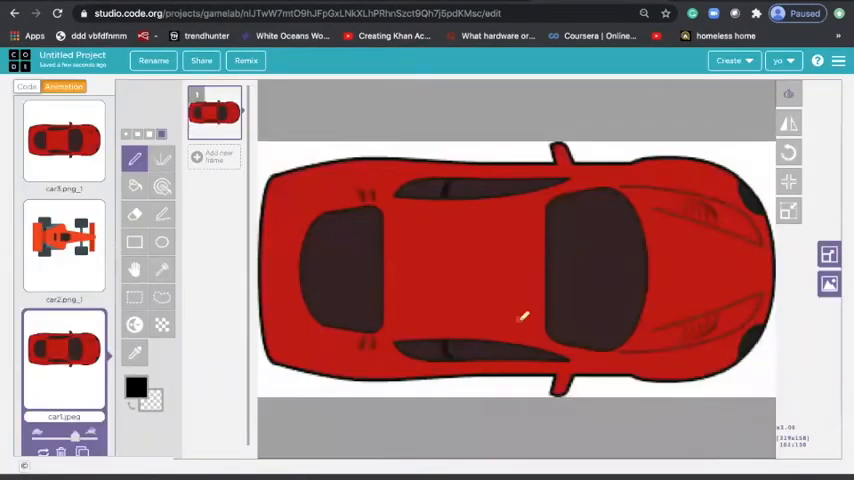
pyautogui.moveTo(162, 297)
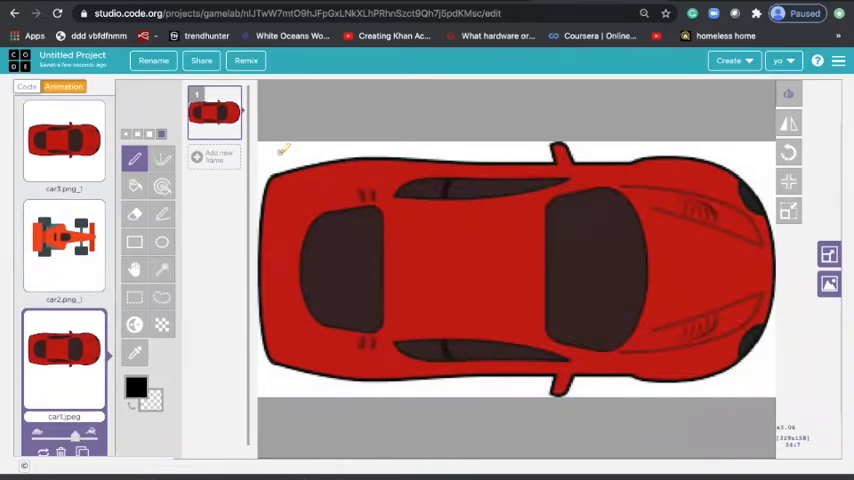
pyautogui.click(26, 86)
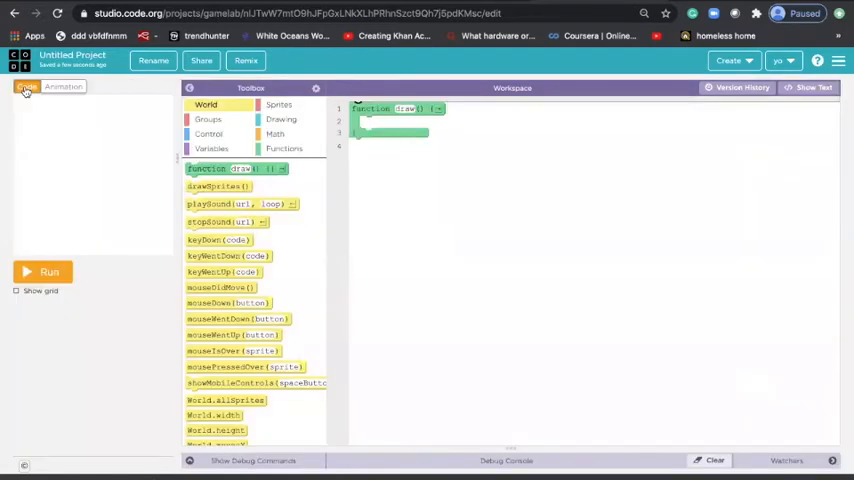
pyautogui.click(26, 87)
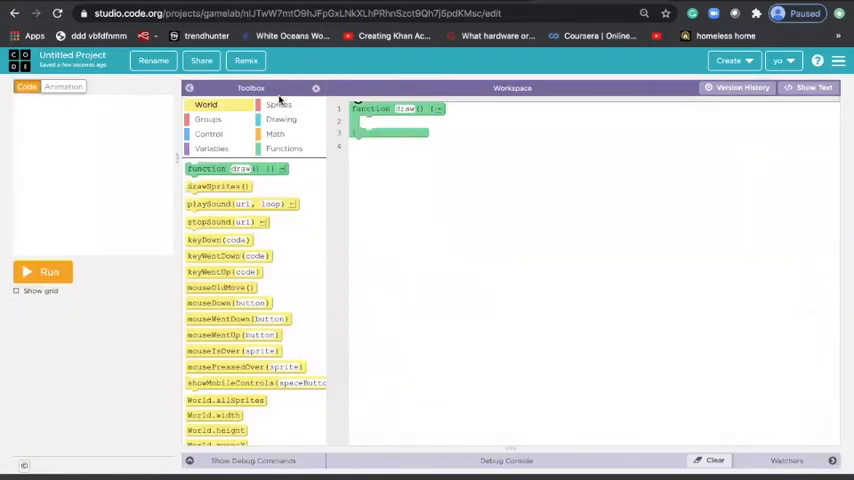
# - Create a sprite at 200, 200 and set its animation to car1
pyautogui.click(278, 104)
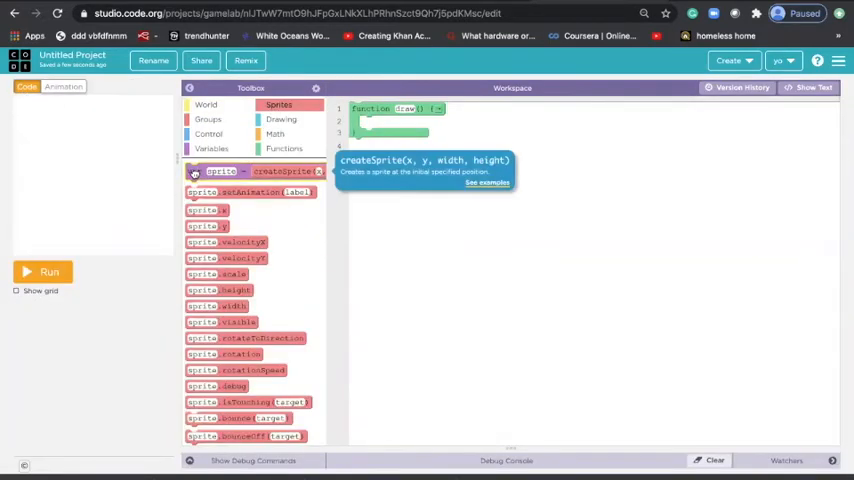
pyautogui.moveTo(250, 171); pyautogui.dragTo(450, 111)
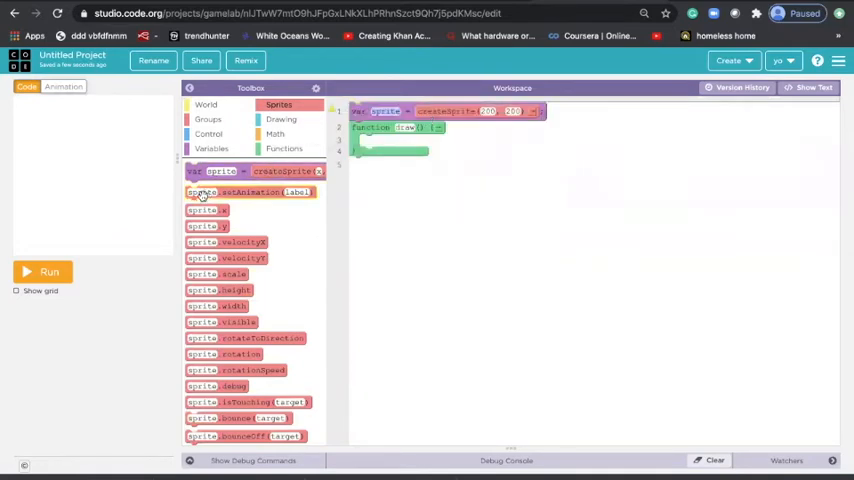
pyautogui.moveTo(248, 192); pyautogui.dragTo(440, 127)
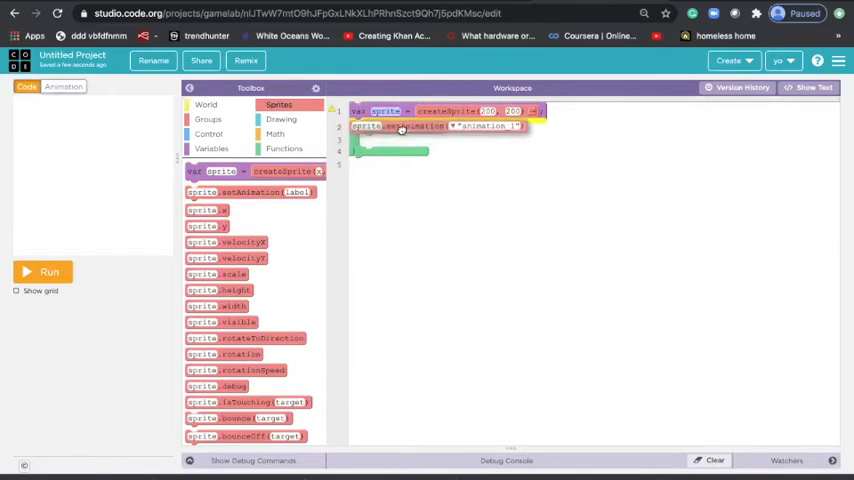
pyautogui.click(490, 127)
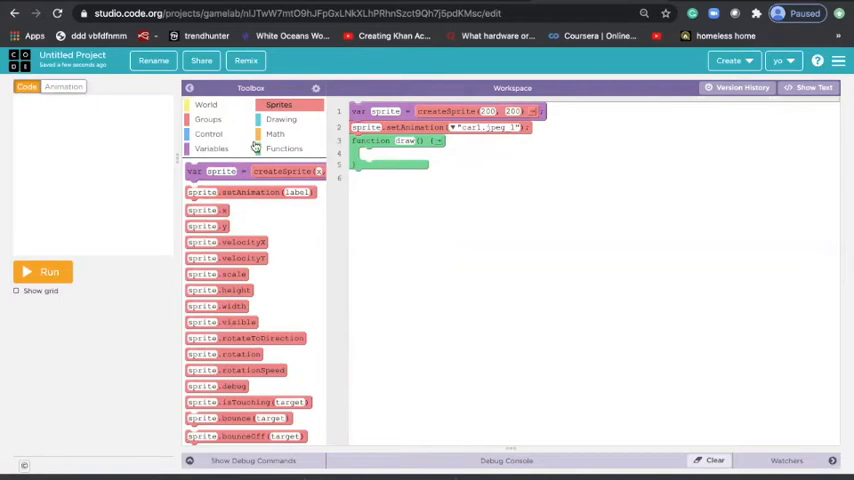
# - Add drawSprites and a background block inside function draw()
pyautogui.click(281, 119)
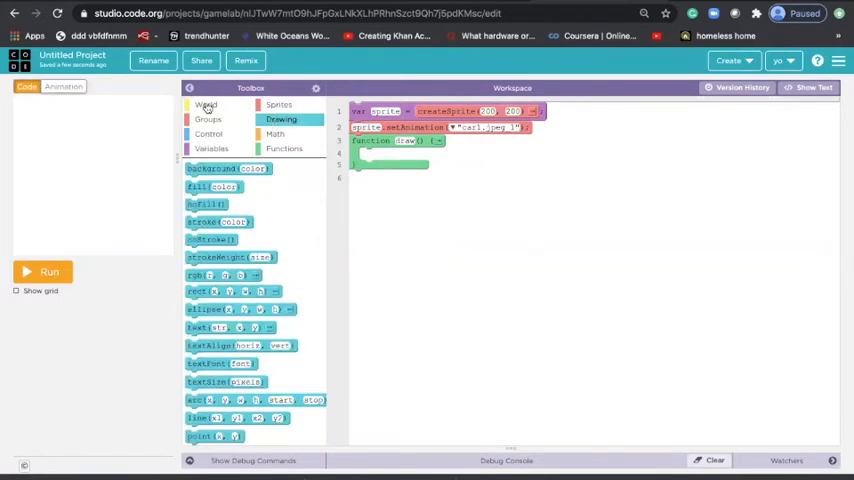
pyautogui.click(205, 104)
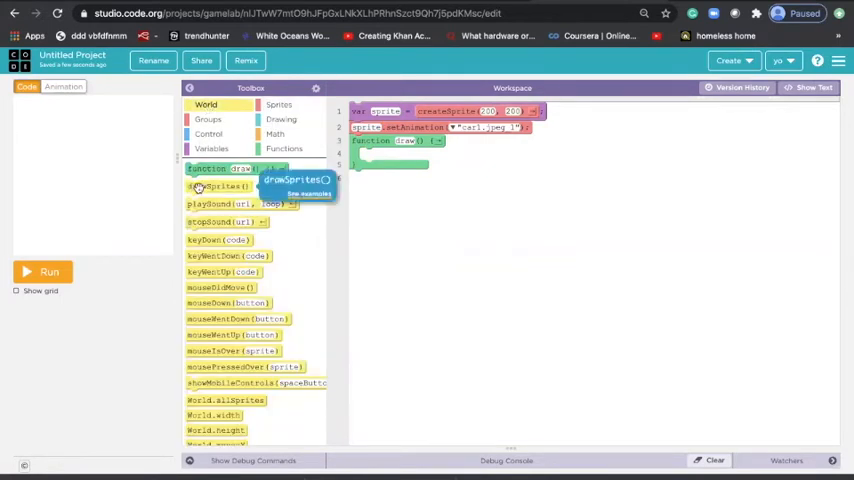
pyautogui.click(217, 185)
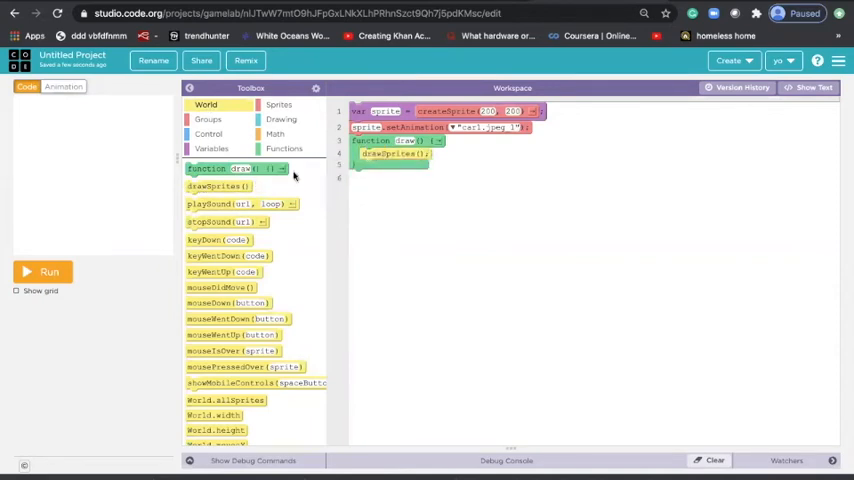
pyautogui.click(275, 134)
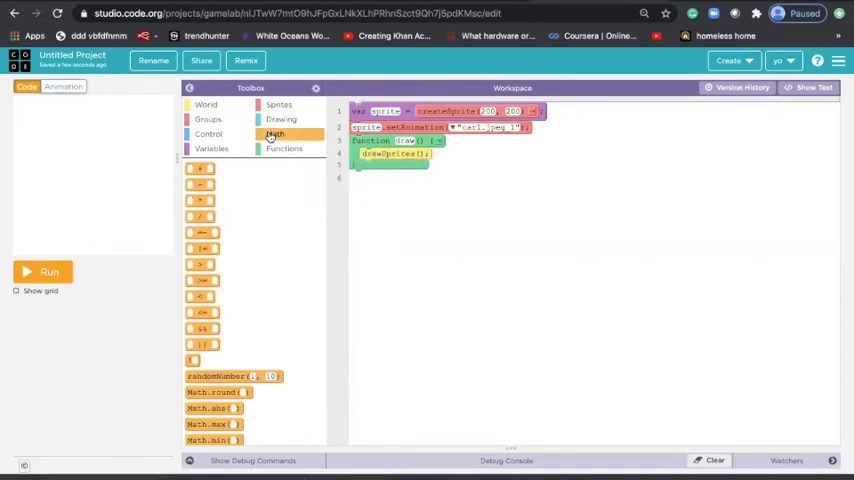
pyautogui.click(281, 119)
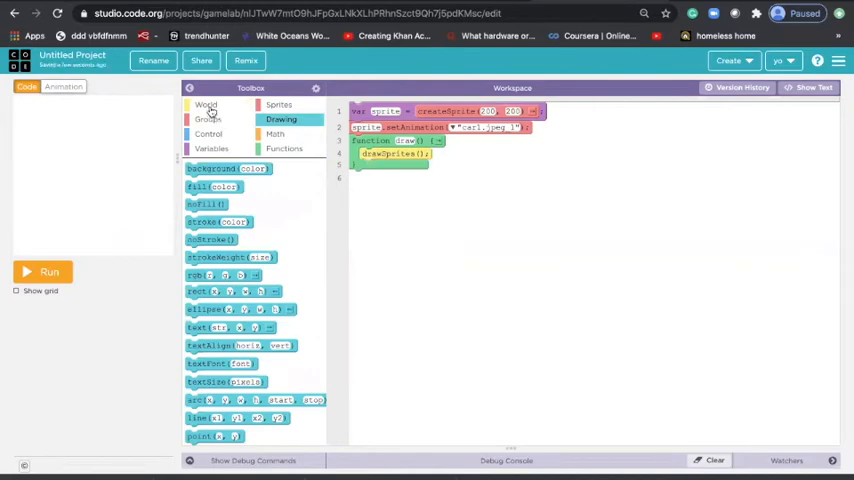
pyautogui.click(279, 104)
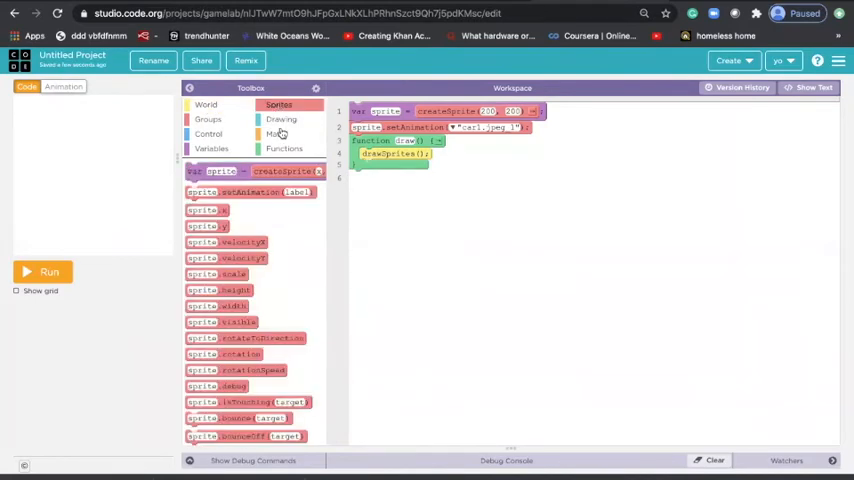
pyautogui.click(281, 119)
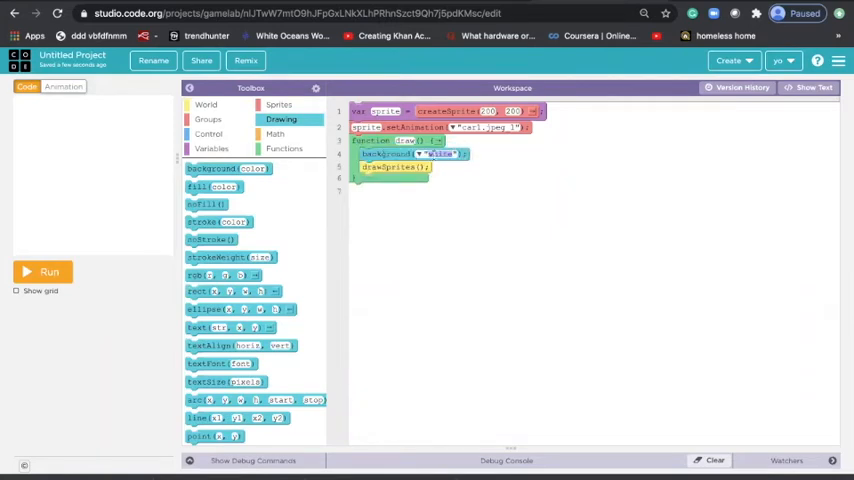
pyautogui.click(440, 153)
pyautogui.write('"black')
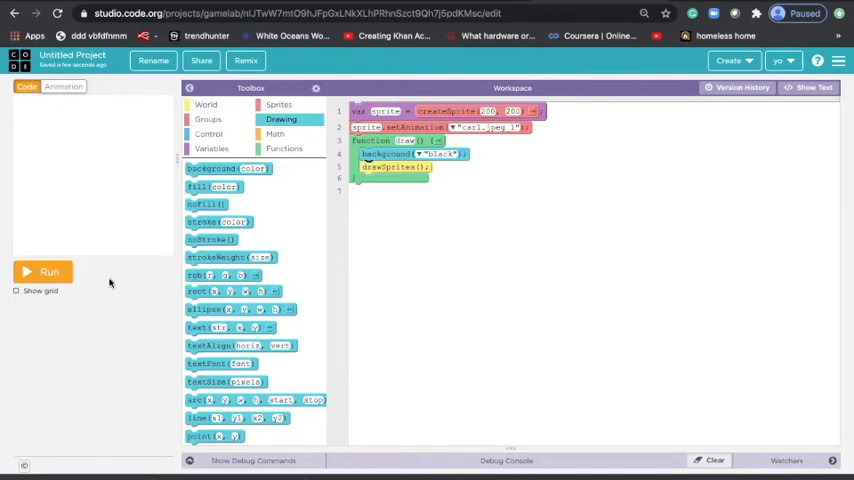
# - Run the game and change the sprite's animation to car3.png_1
pyautogui.click(44, 272)
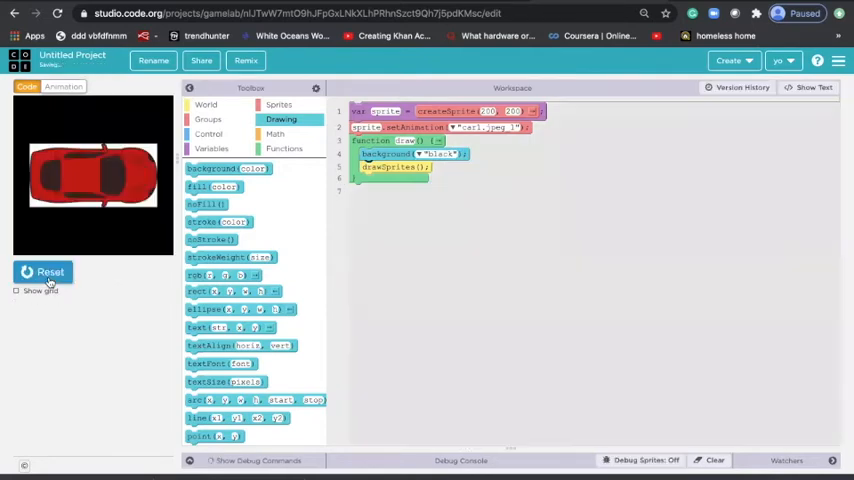
pyautogui.moveTo(48, 181)
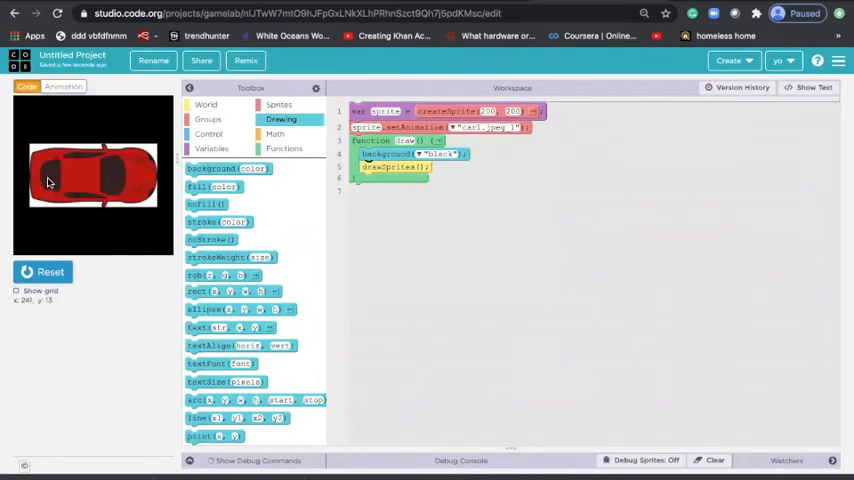
pyautogui.moveTo(96, 180)
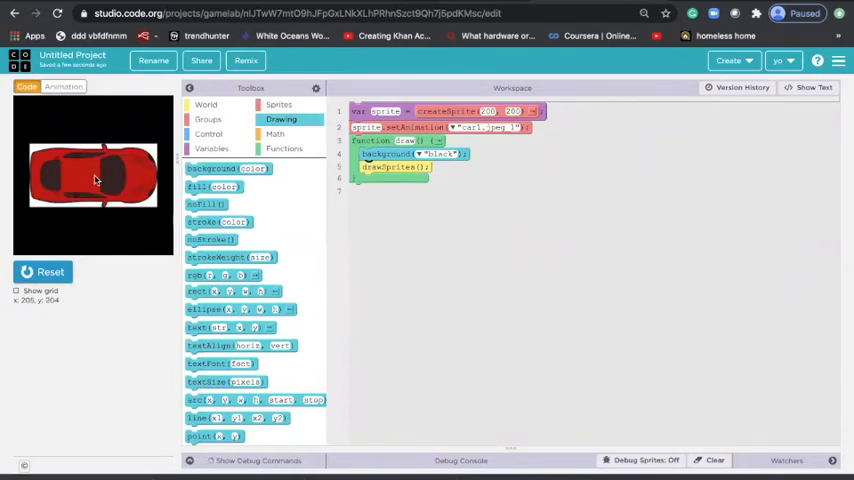
pyautogui.moveTo(84, 160)
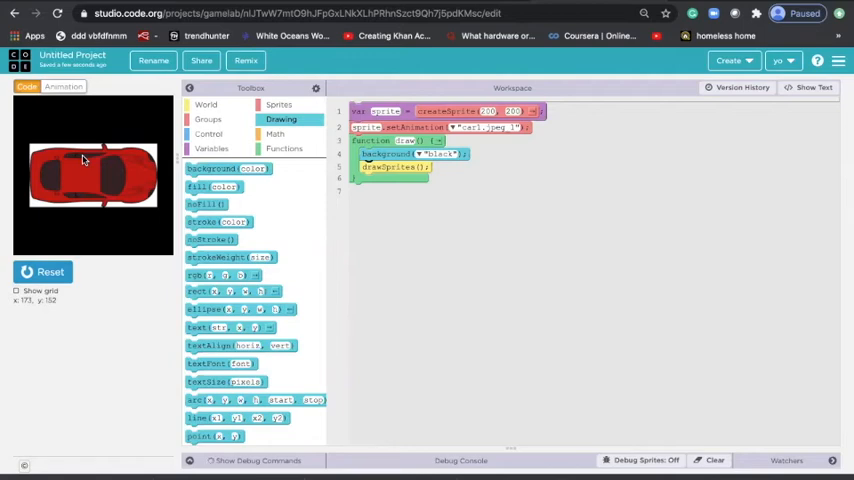
pyautogui.moveTo(188, 197)
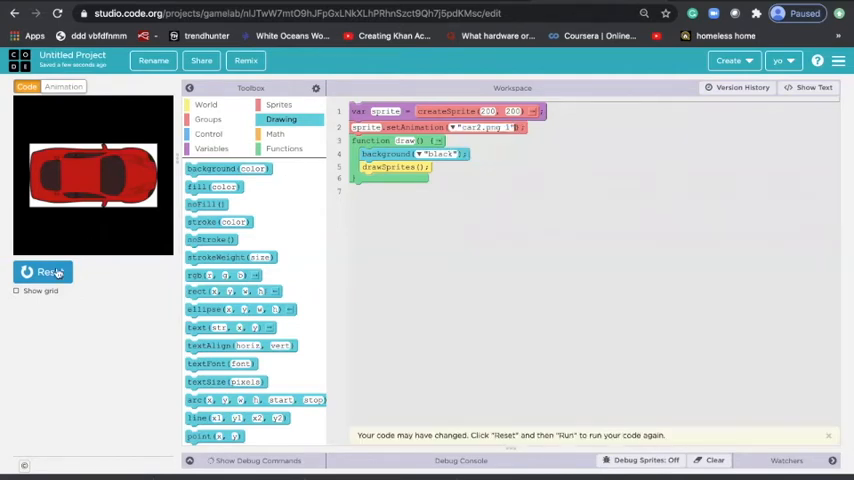
pyautogui.click(42, 272)
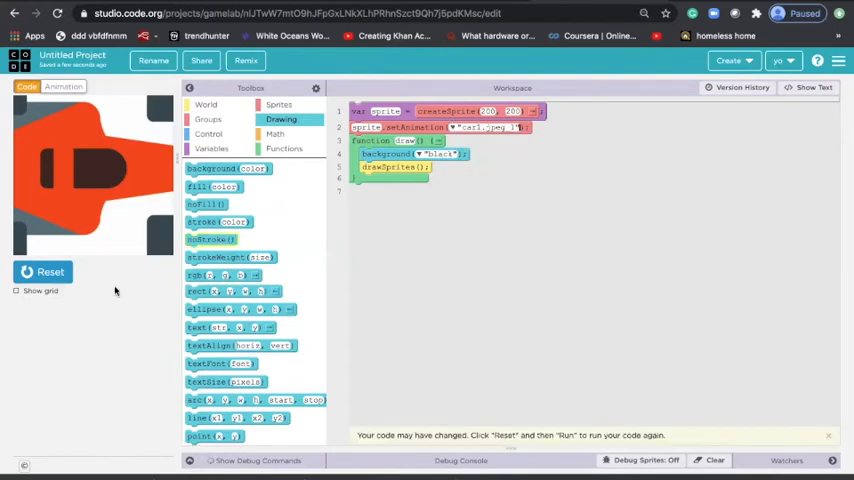
pyautogui.click(50, 272)
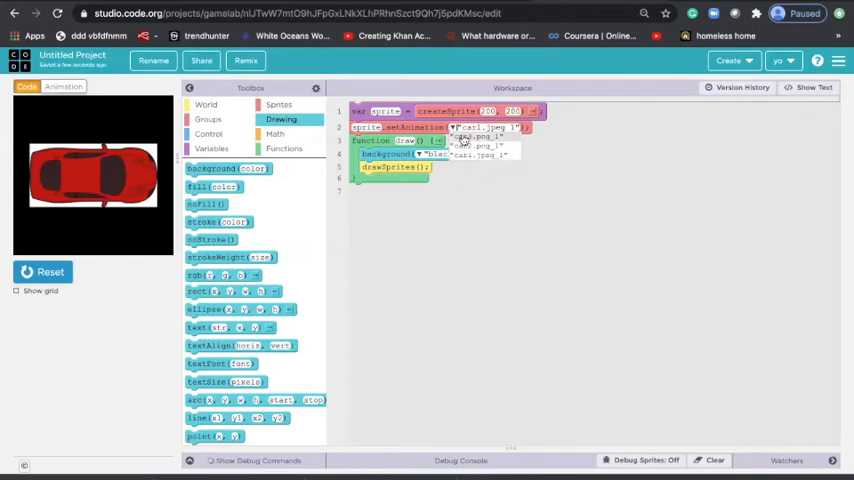
pyautogui.click(42, 272)
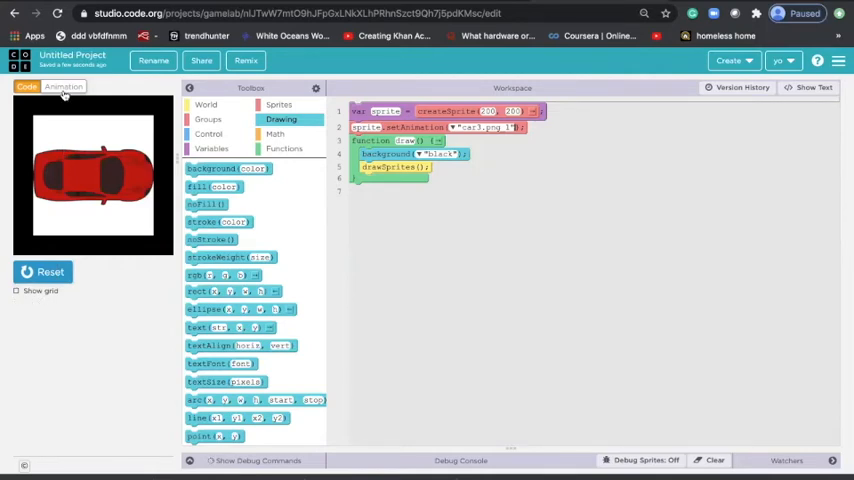
pyautogui.click(63, 87)
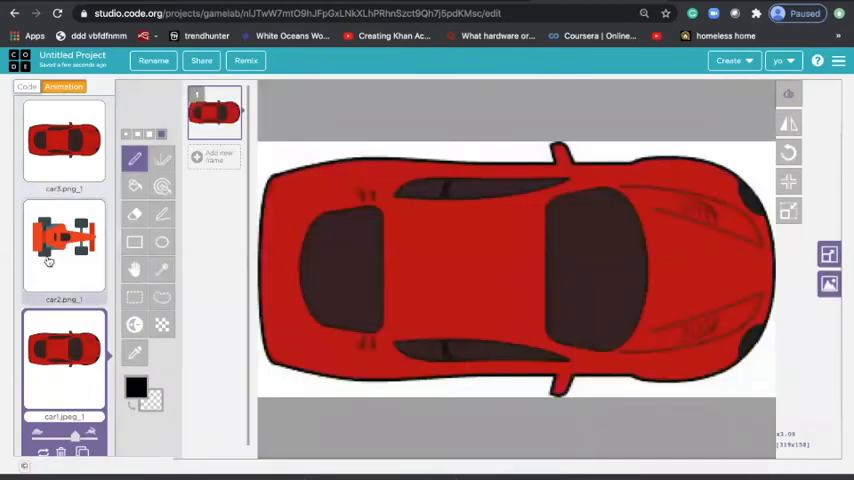
# - Fill car3.png_1's white background with transparent colour
pyautogui.click(64, 140)
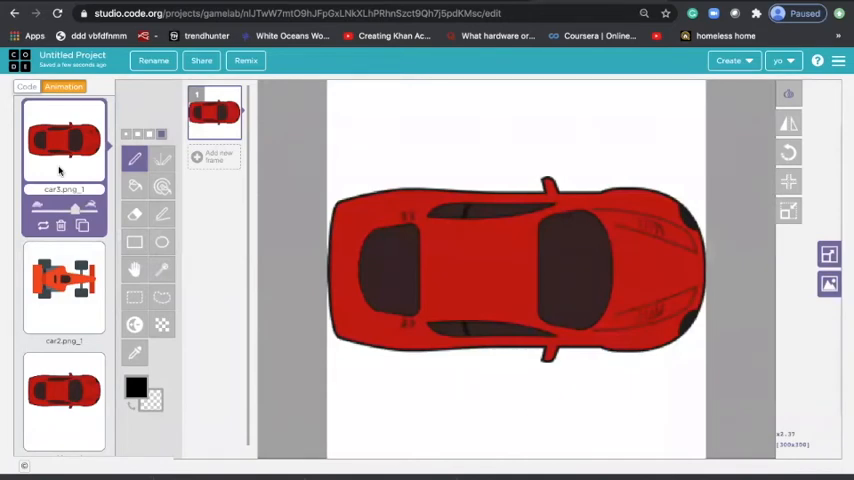
pyautogui.moveTo(162, 186)
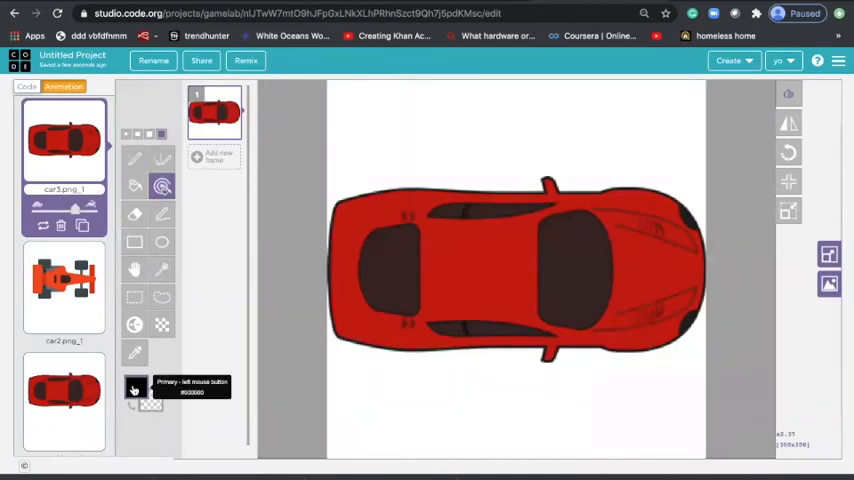
pyautogui.click(137, 389)
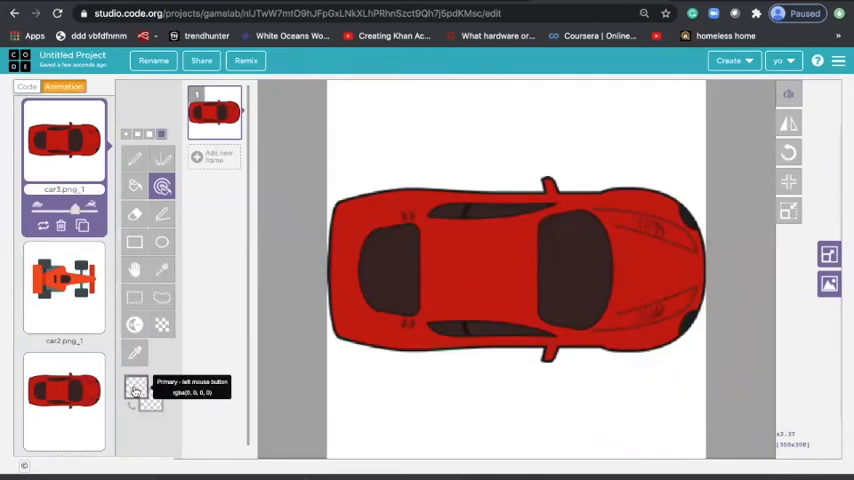
pyautogui.click(135, 388)
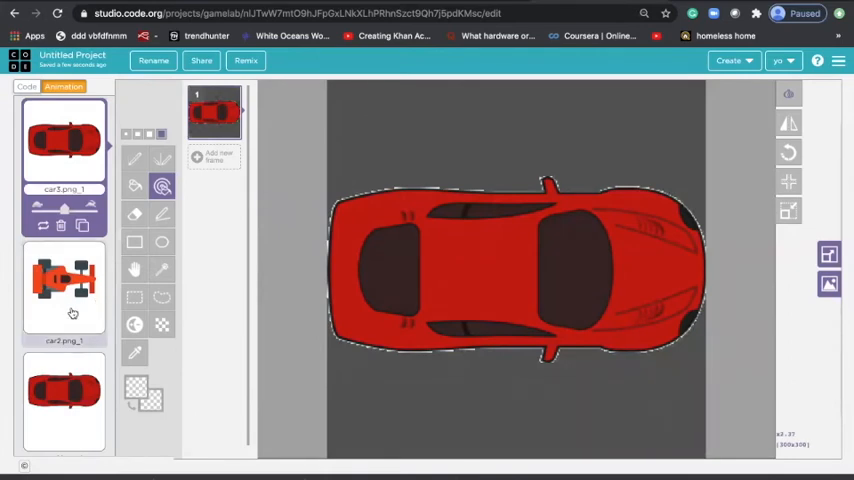
# - Rerun the code to confirm the red car appears without its white box
pyautogui.click(27, 87)
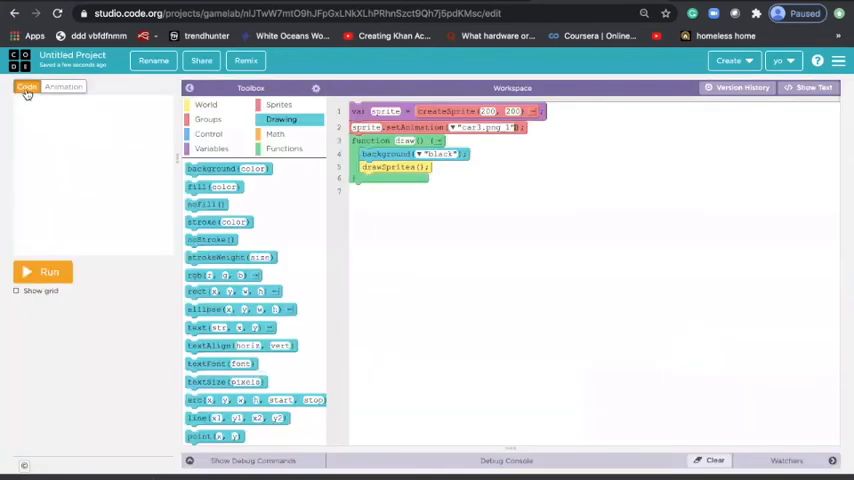
pyautogui.moveTo(132, 270)
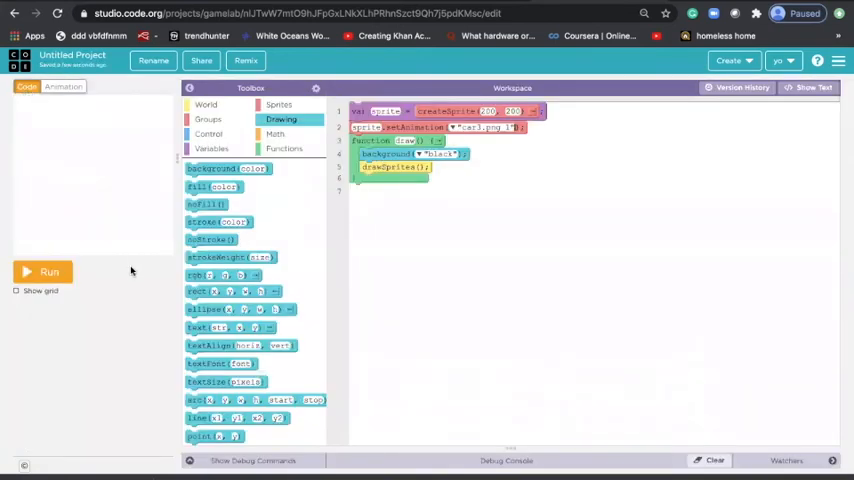
pyautogui.click(49, 272)
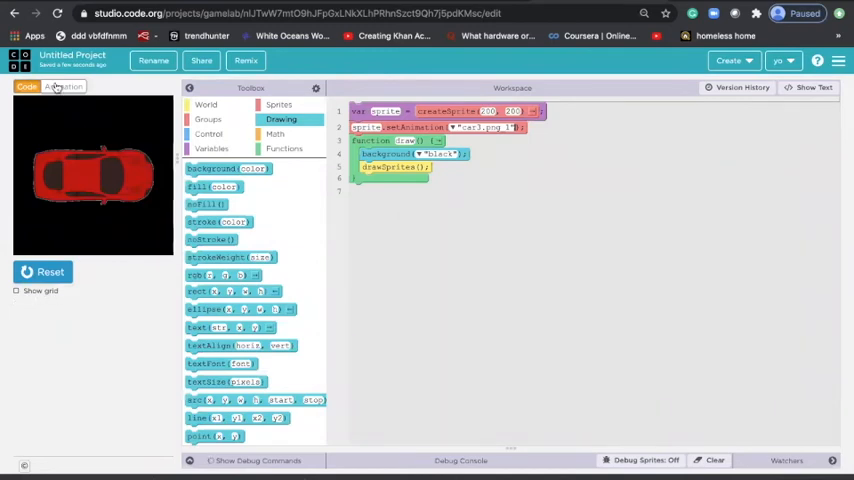
pyautogui.click(63, 86)
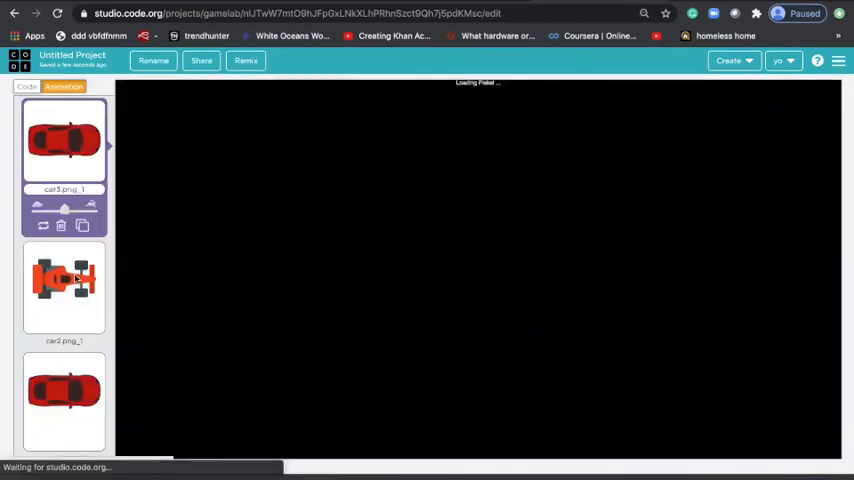
# - Fill car2.png_1's white background with transparent, then pick the Eraser for leftover edges
pyautogui.click(64, 285)
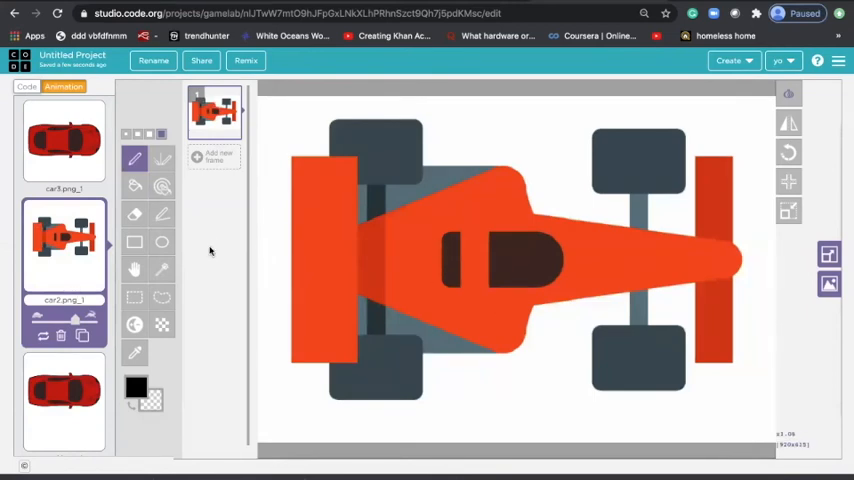
pyautogui.moveTo(161, 187)
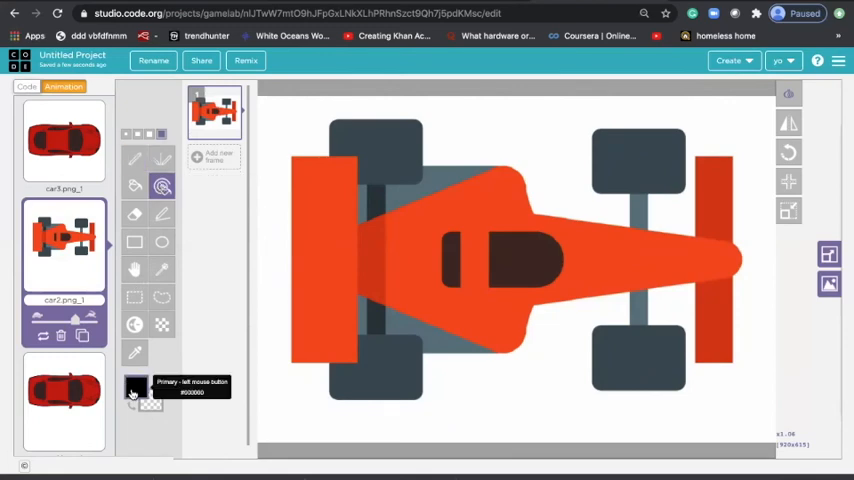
pyautogui.click(135, 390)
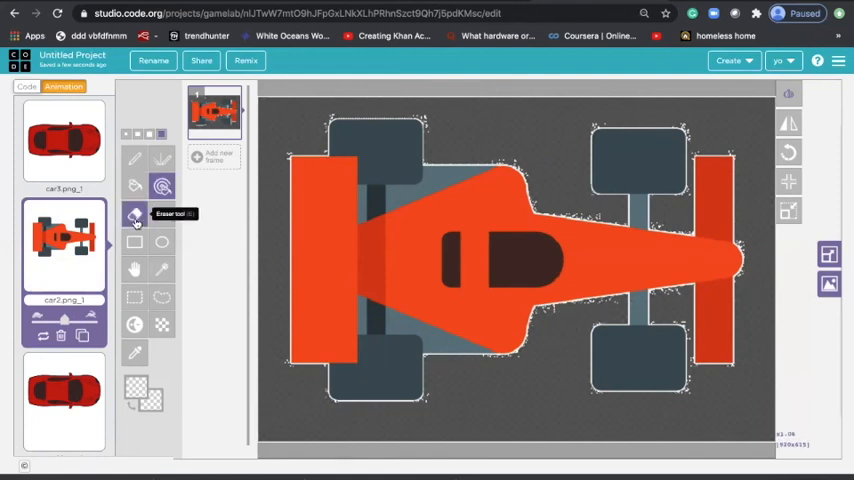
pyautogui.click(135, 214)
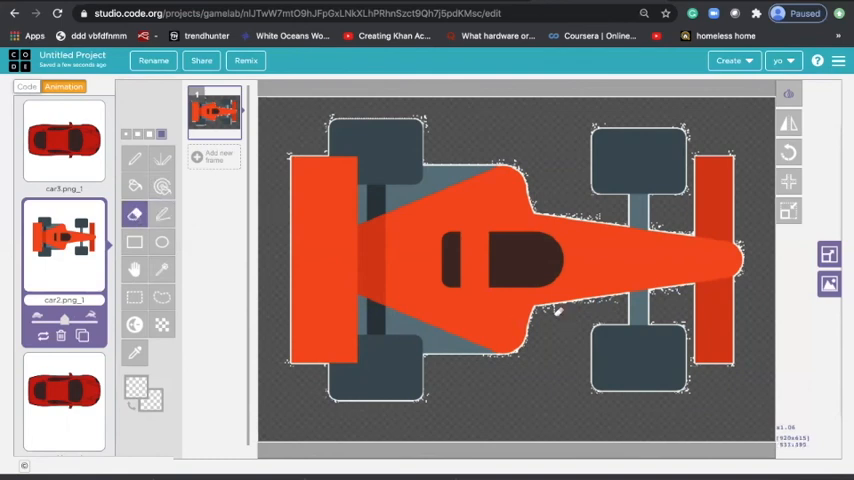